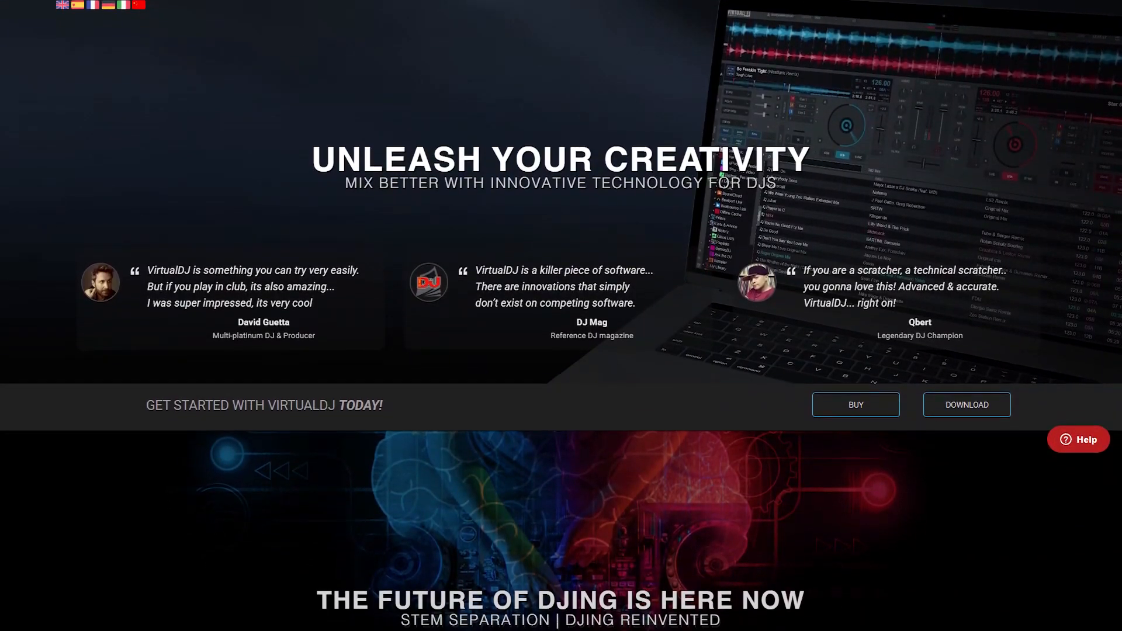
- Scroll down through the VirtualDJ stem-separation page to the bottom
scroll("down", 3)
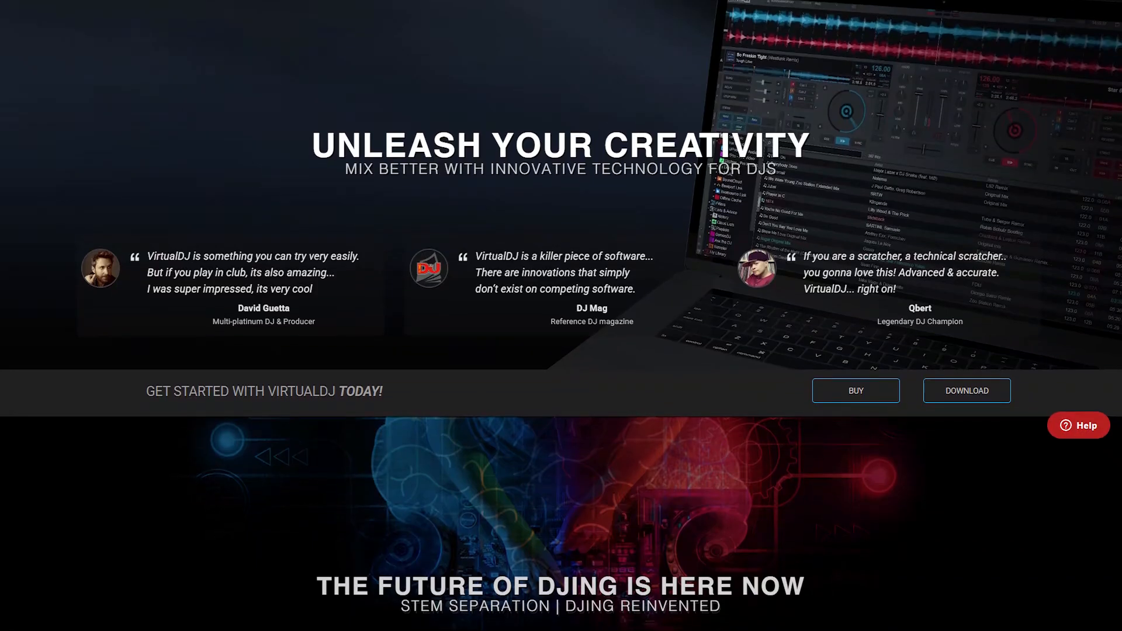
scroll("down", 3)
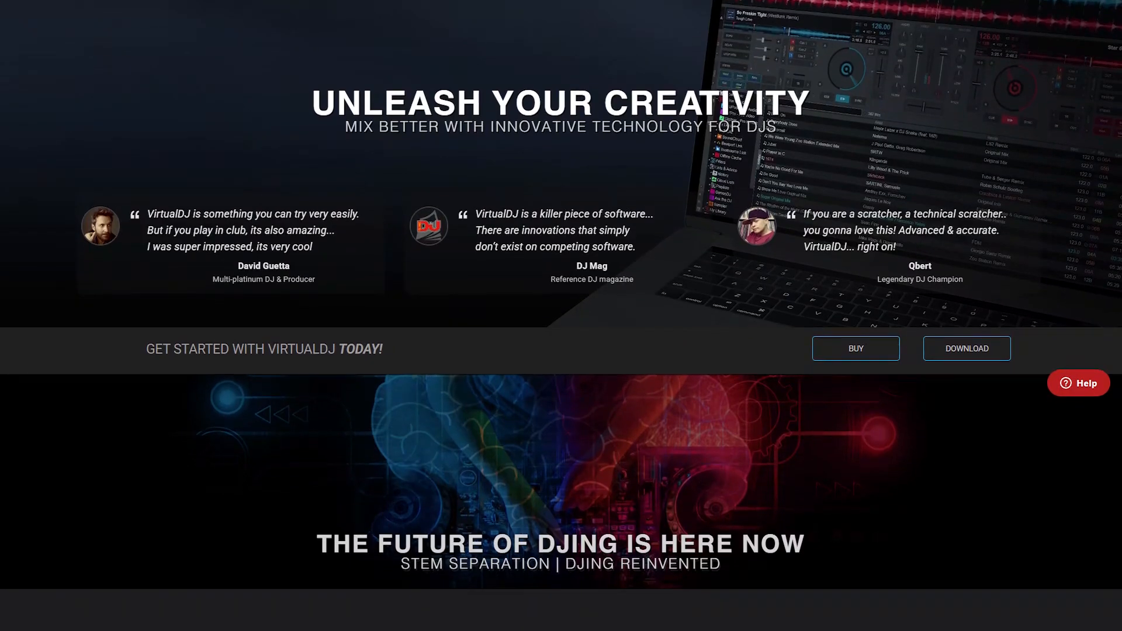
scroll("down", 3)
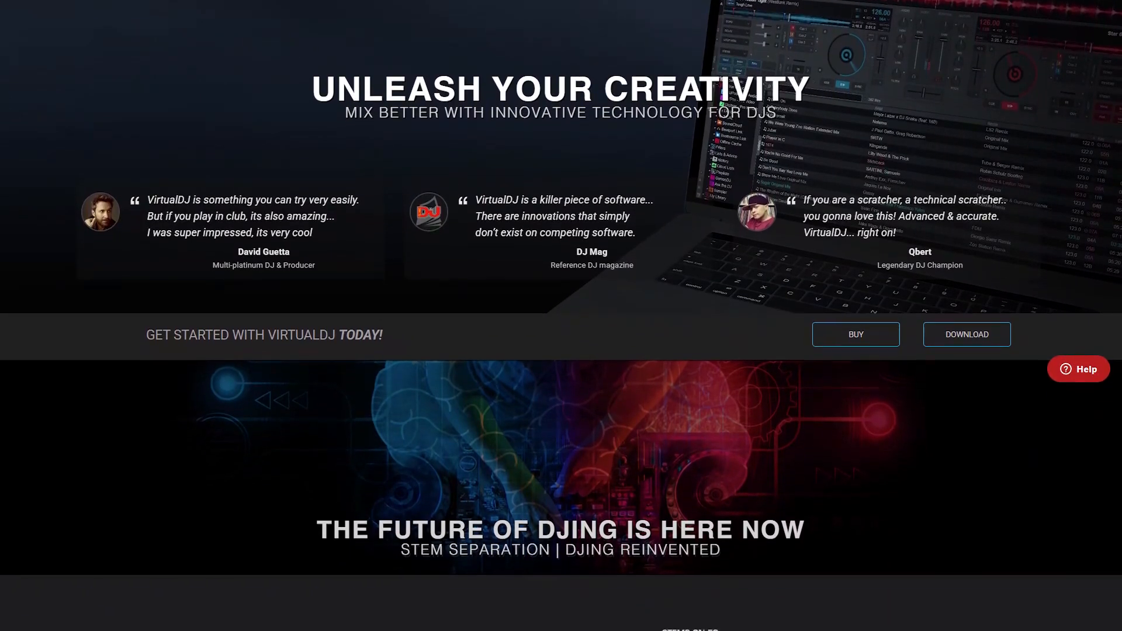
scroll("down", 3)
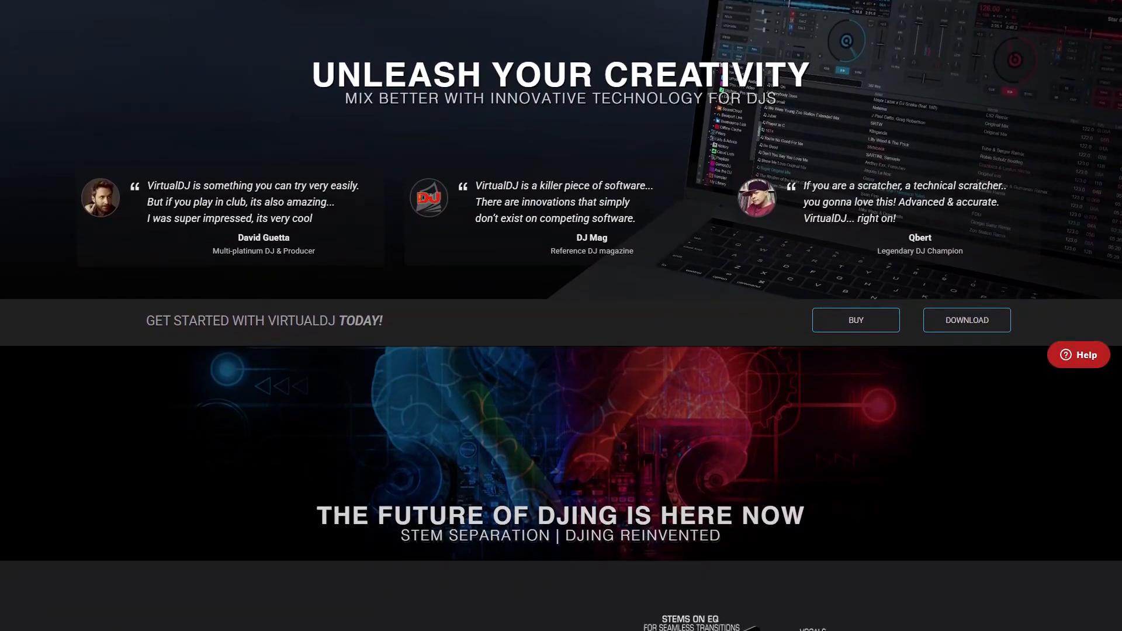
scroll("down", 3)
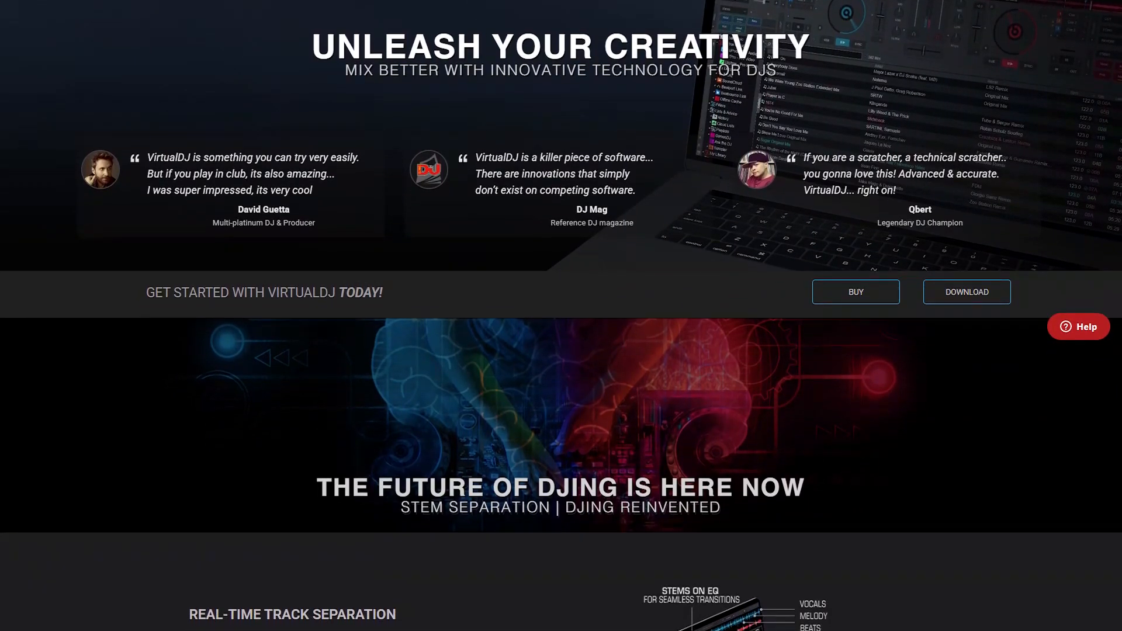
scroll("down", 3)
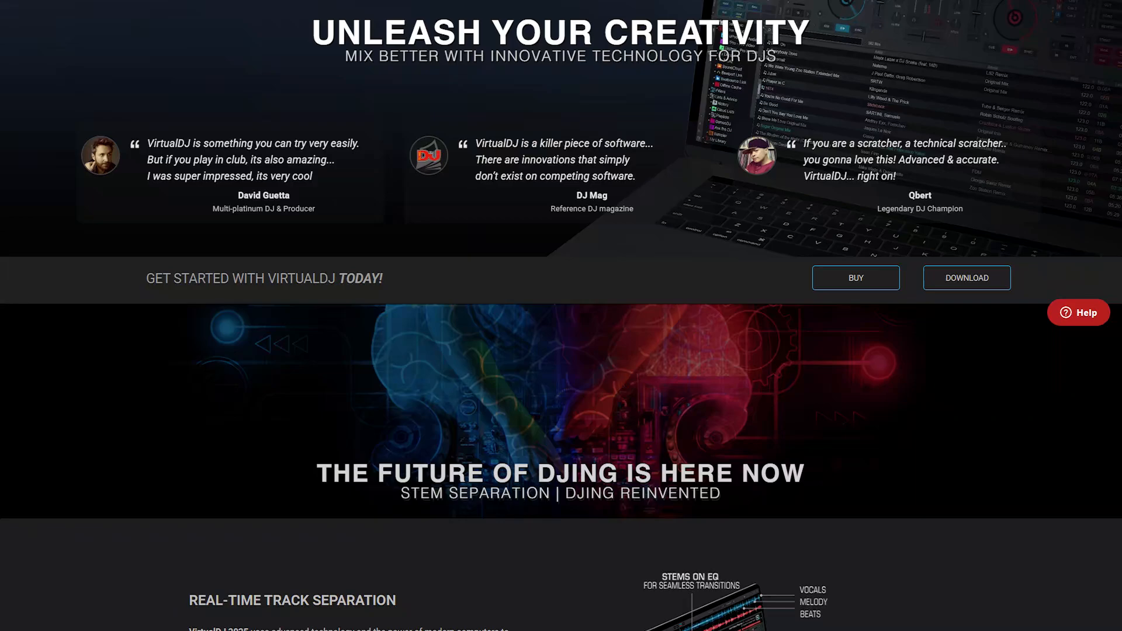
scroll("down", 3)
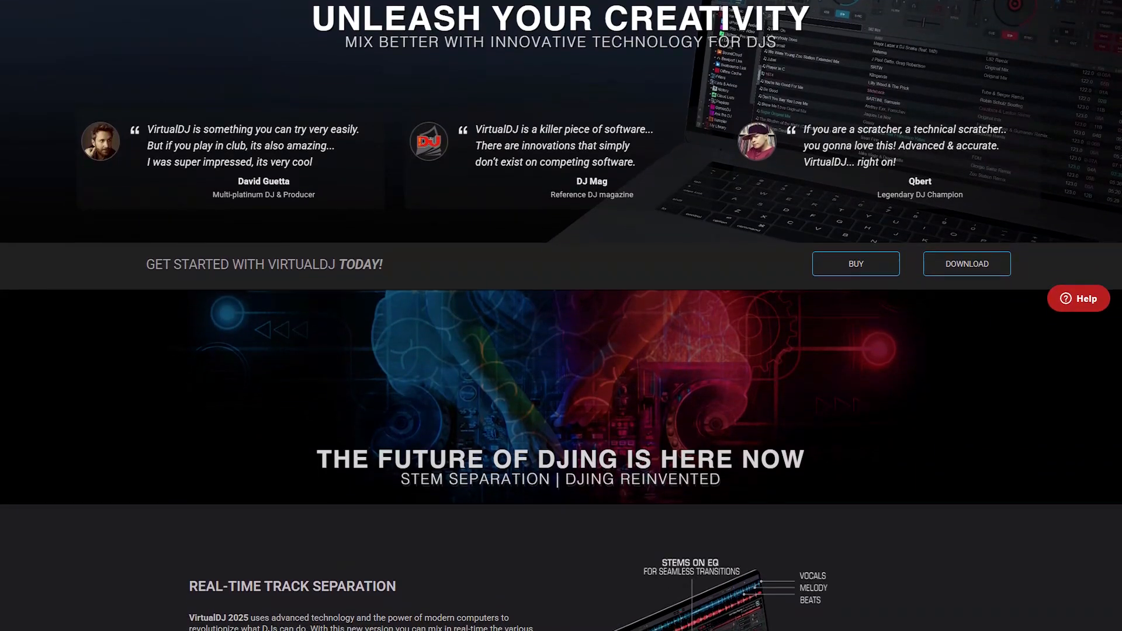
scroll("down", 3)
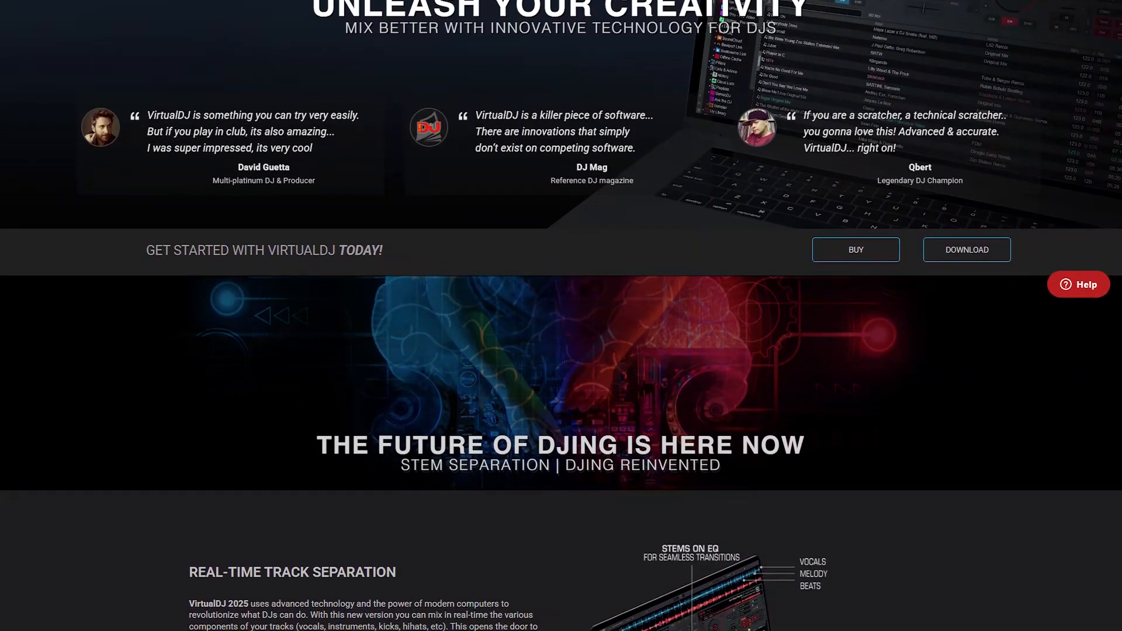
scroll("down", 3)
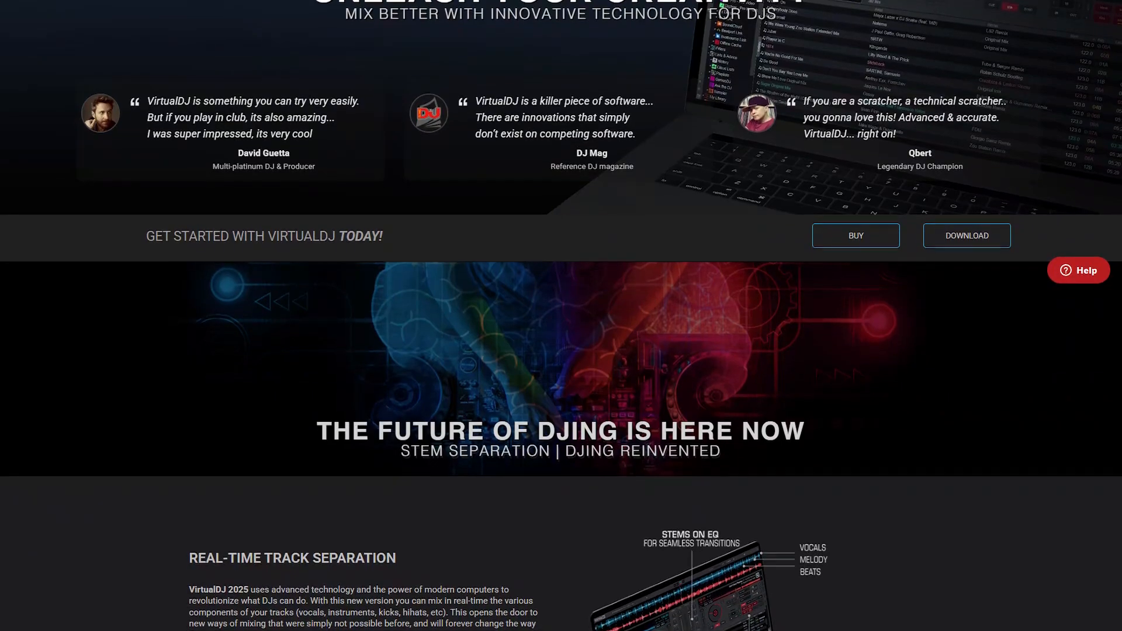
scroll("down", 3)
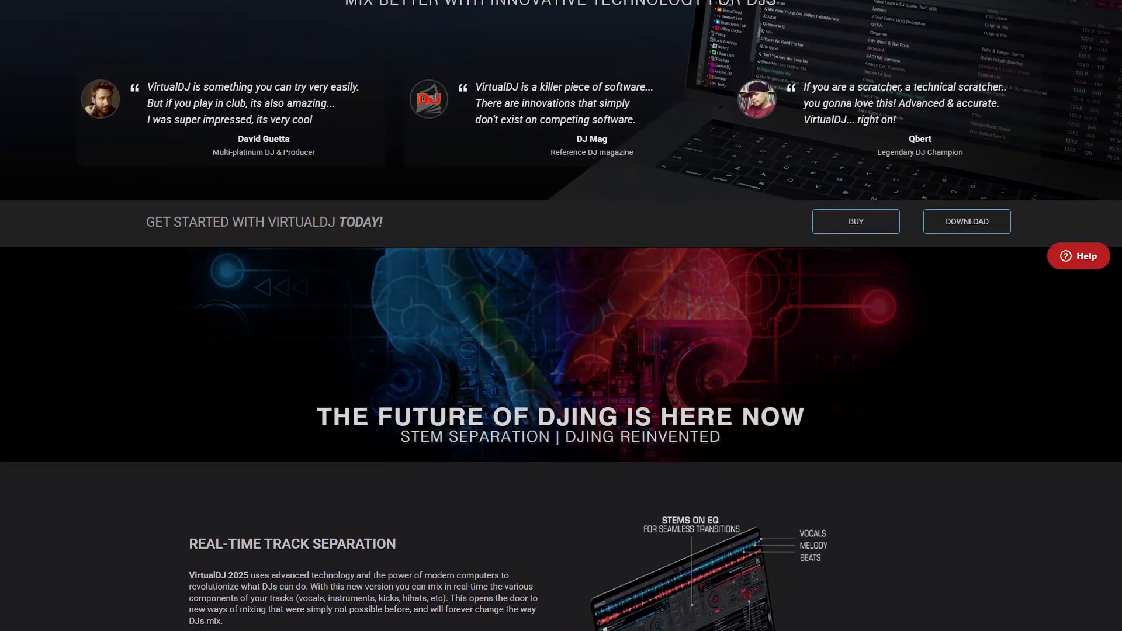
scroll("down", 3)
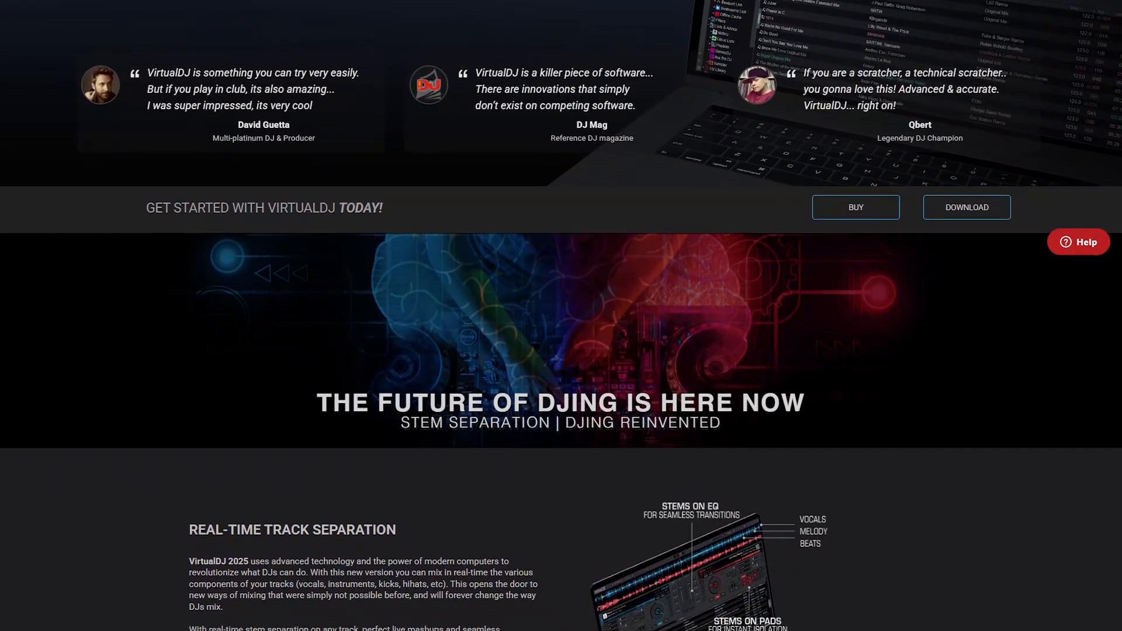
scroll("down", 3)
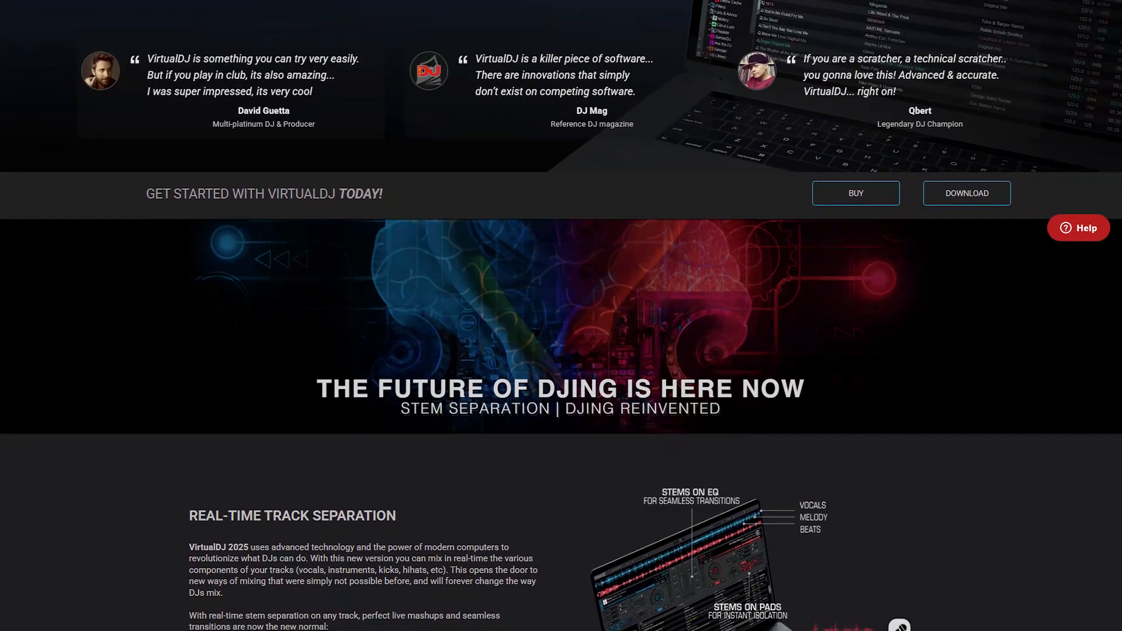
scroll("down", 3)
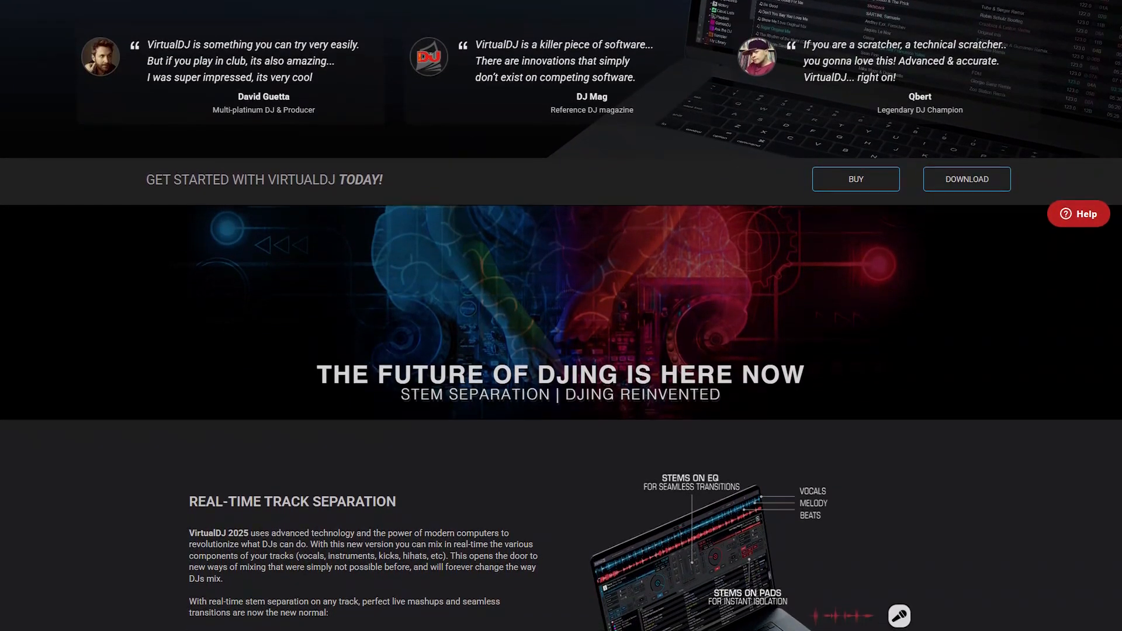
scroll("down", 3)
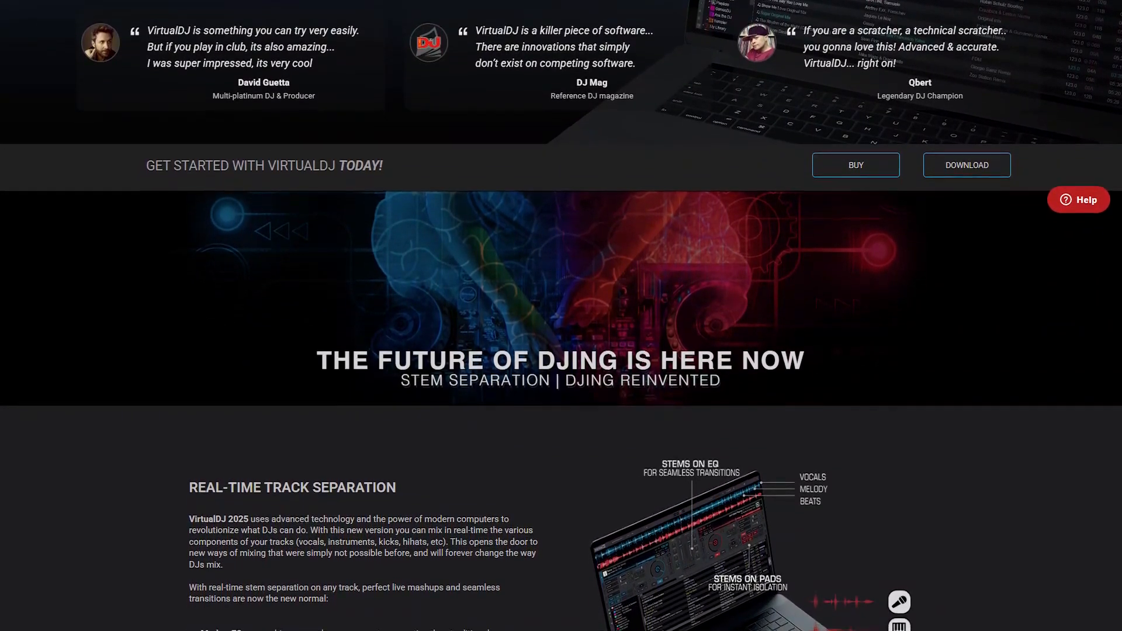
scroll("down", 3)
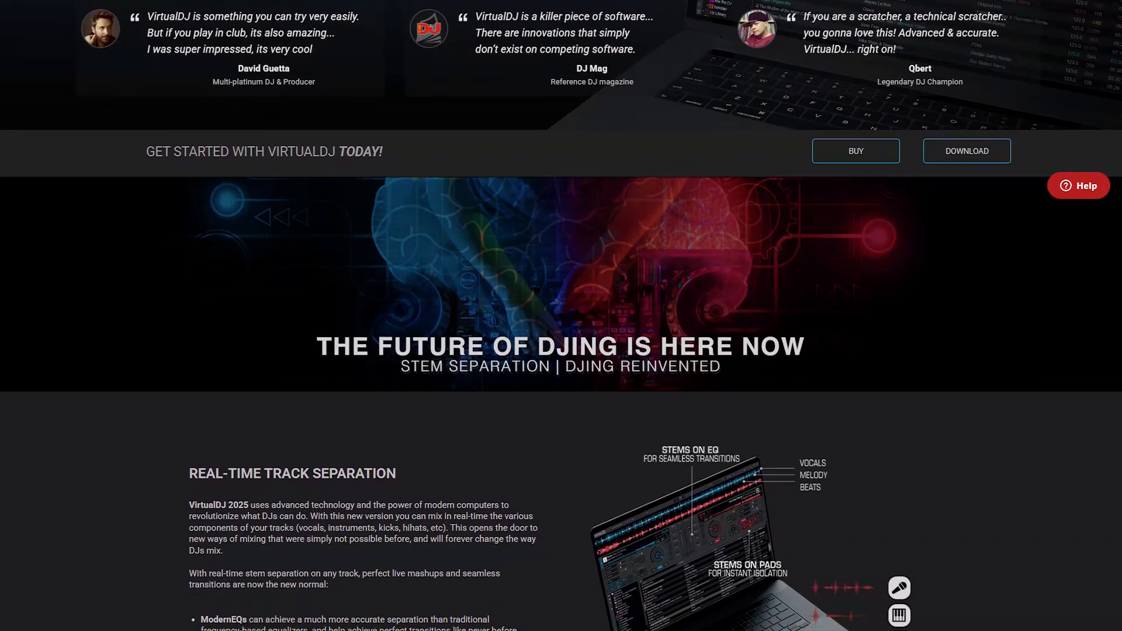
scroll("down", 3)
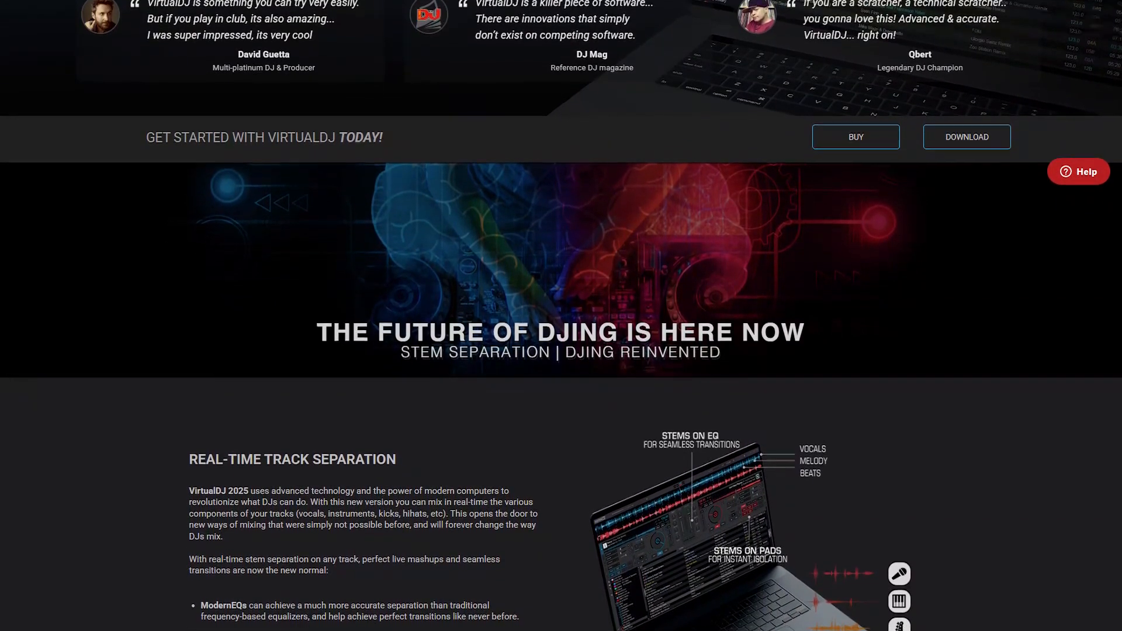
scroll("down", 3)
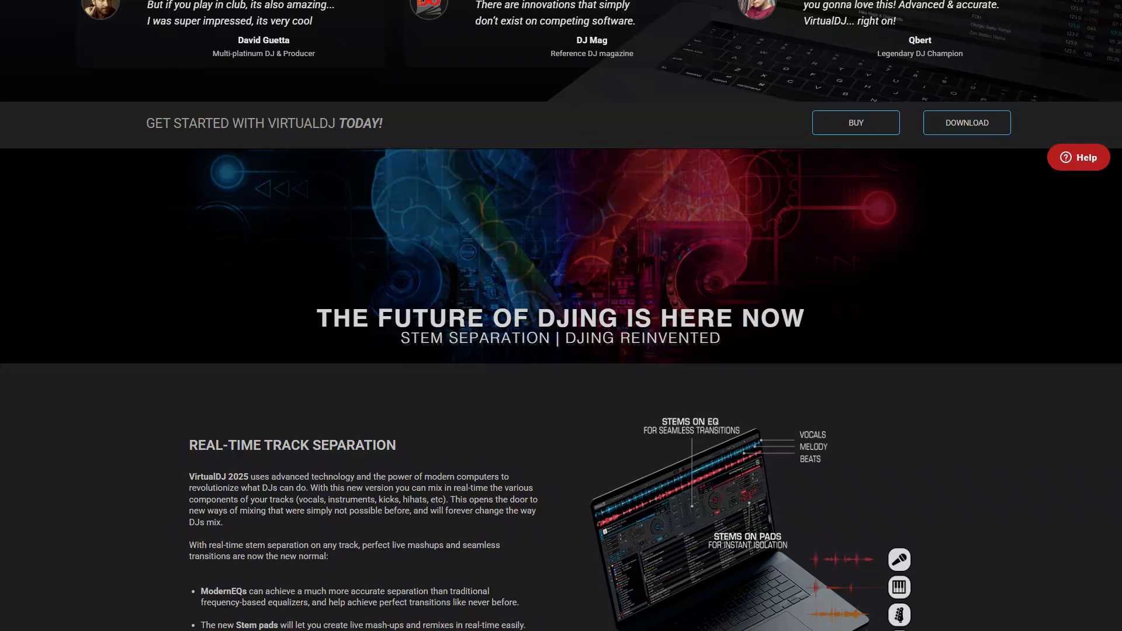
scroll("down", 3)
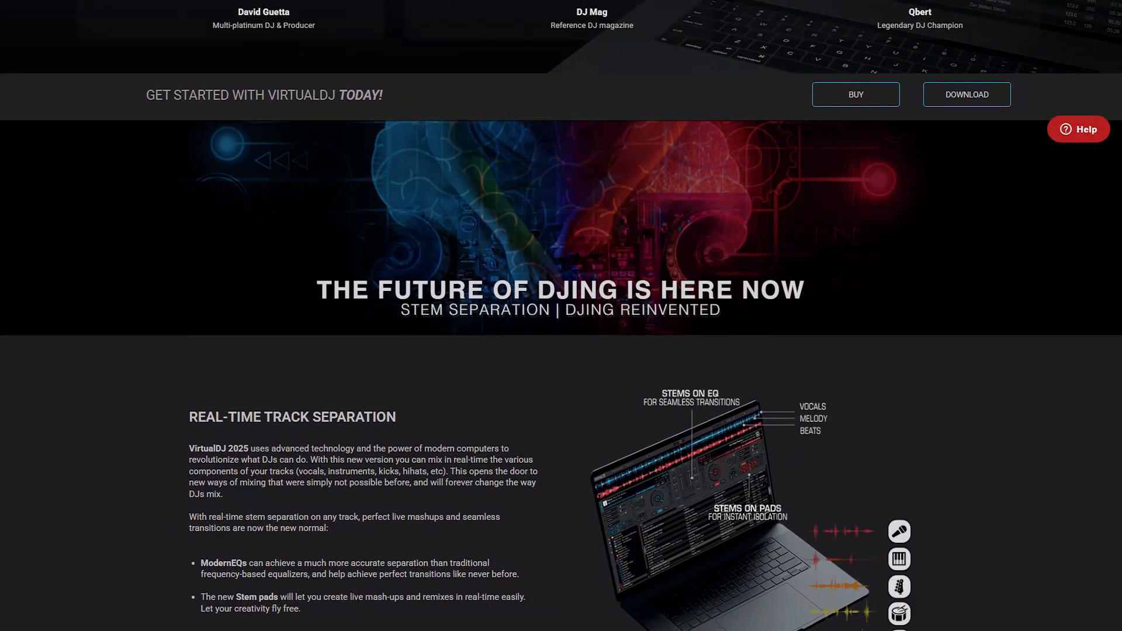
scroll("down", 3)
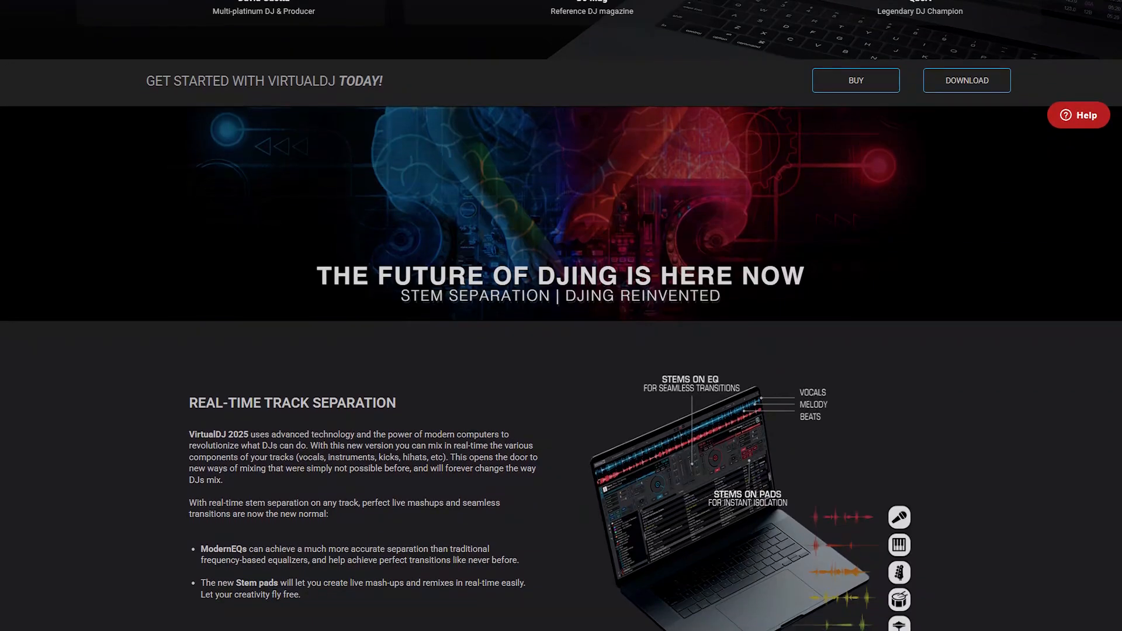
scroll("down", 3)
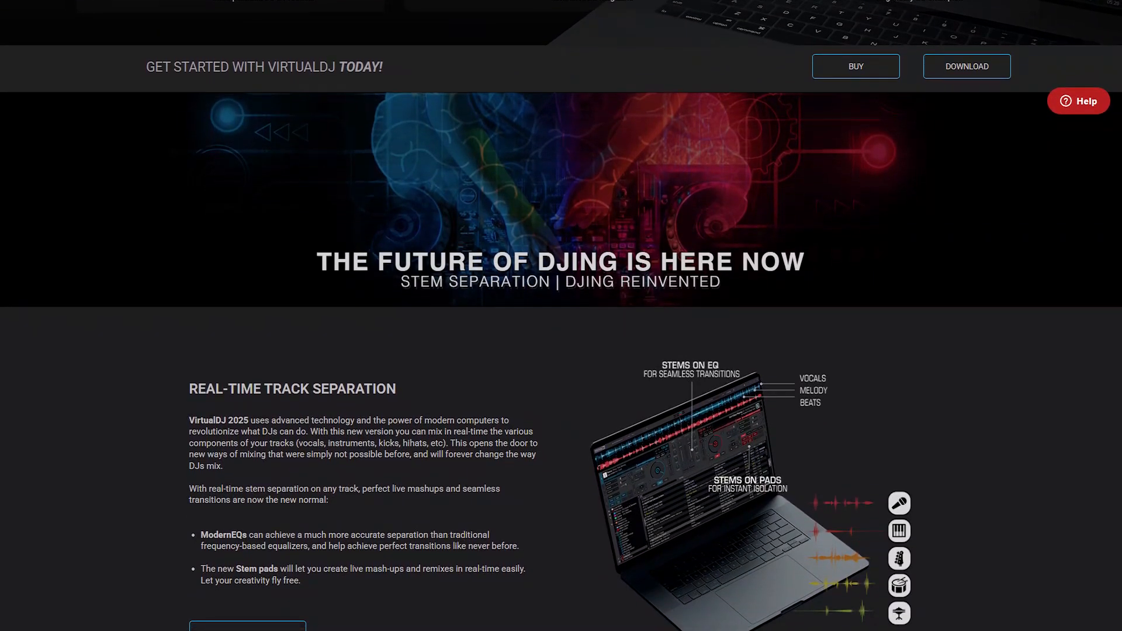
scroll("down", 3)
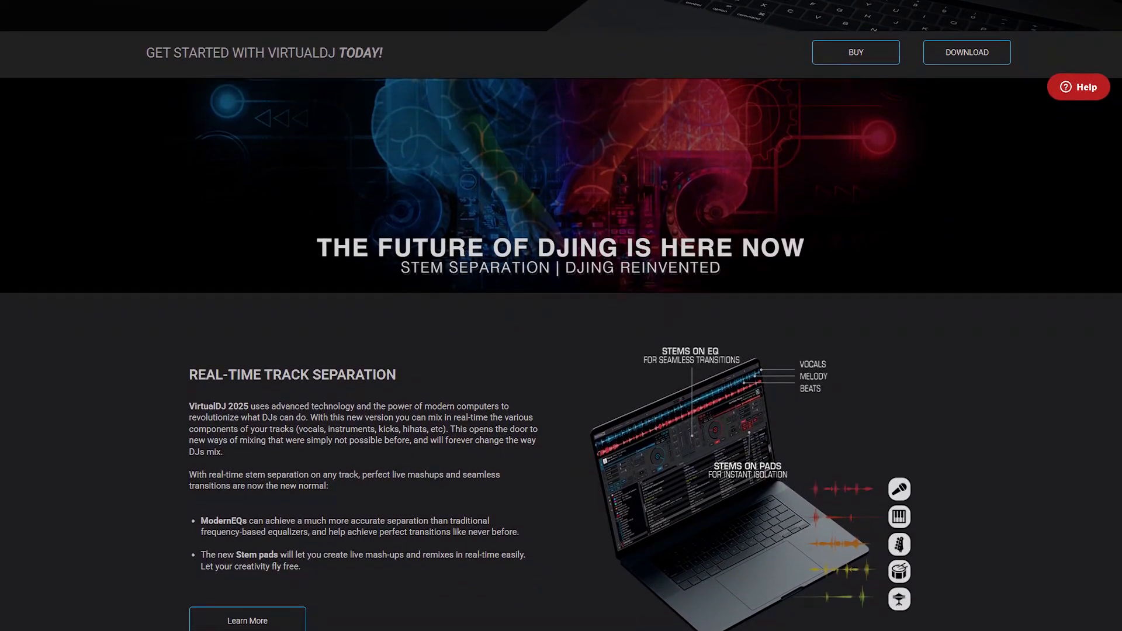
scroll("down", 3)
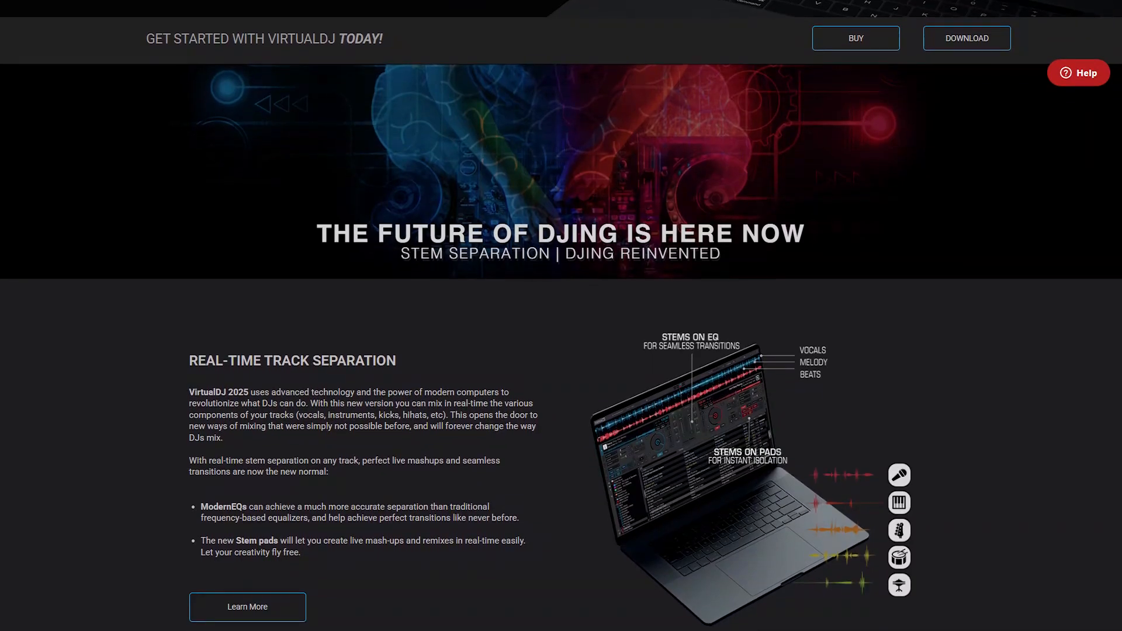
scroll("down", 3)
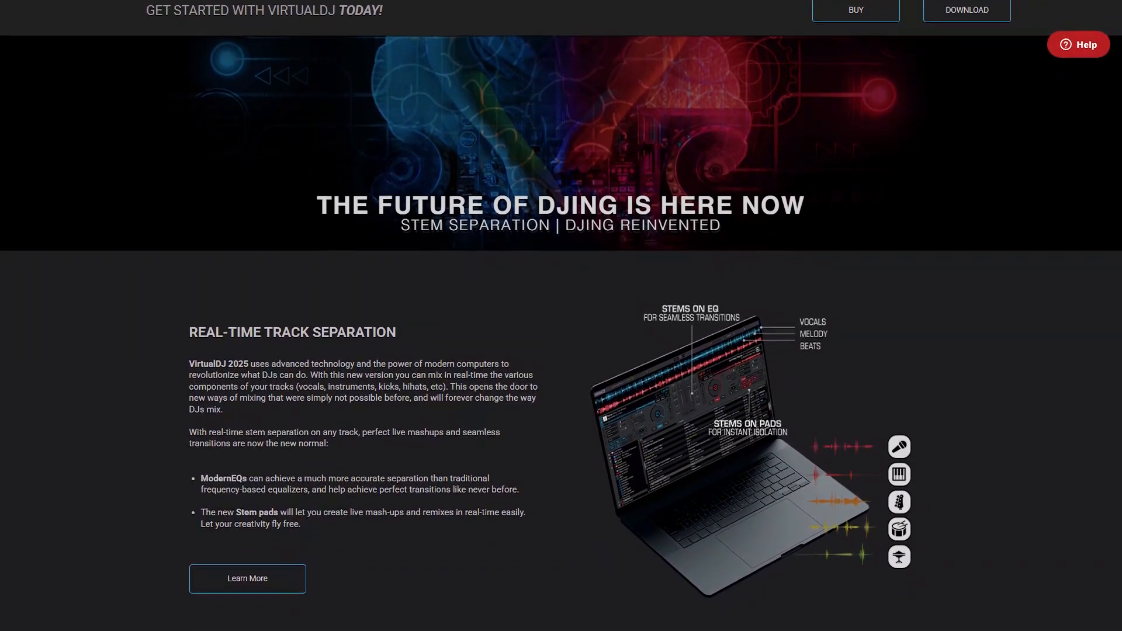
scroll("down", 3)
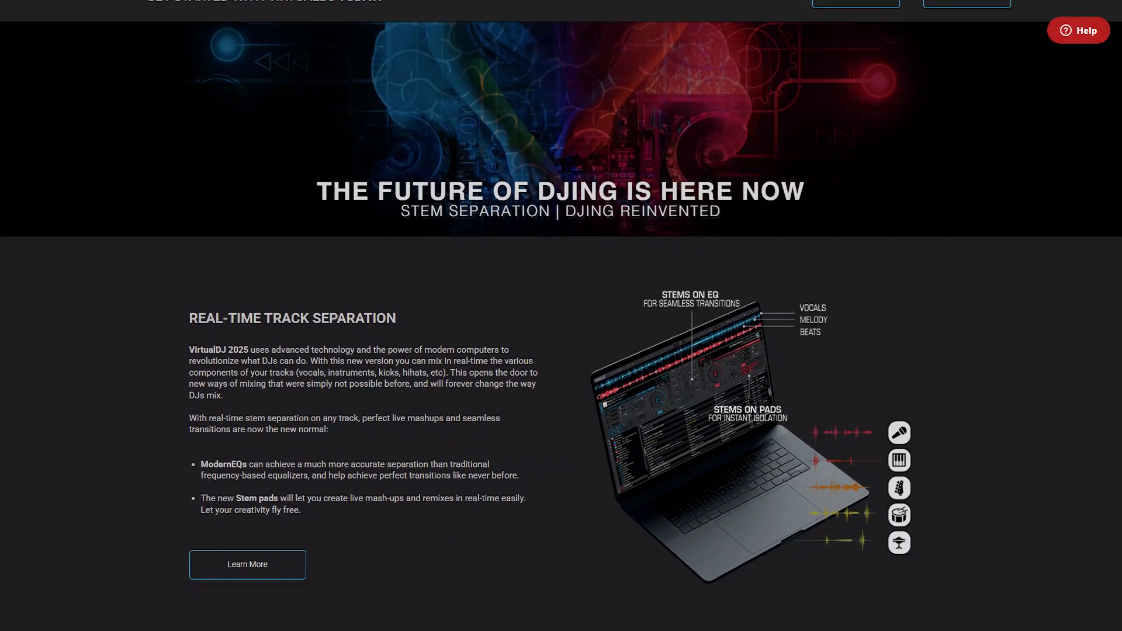
scroll("down", 3)
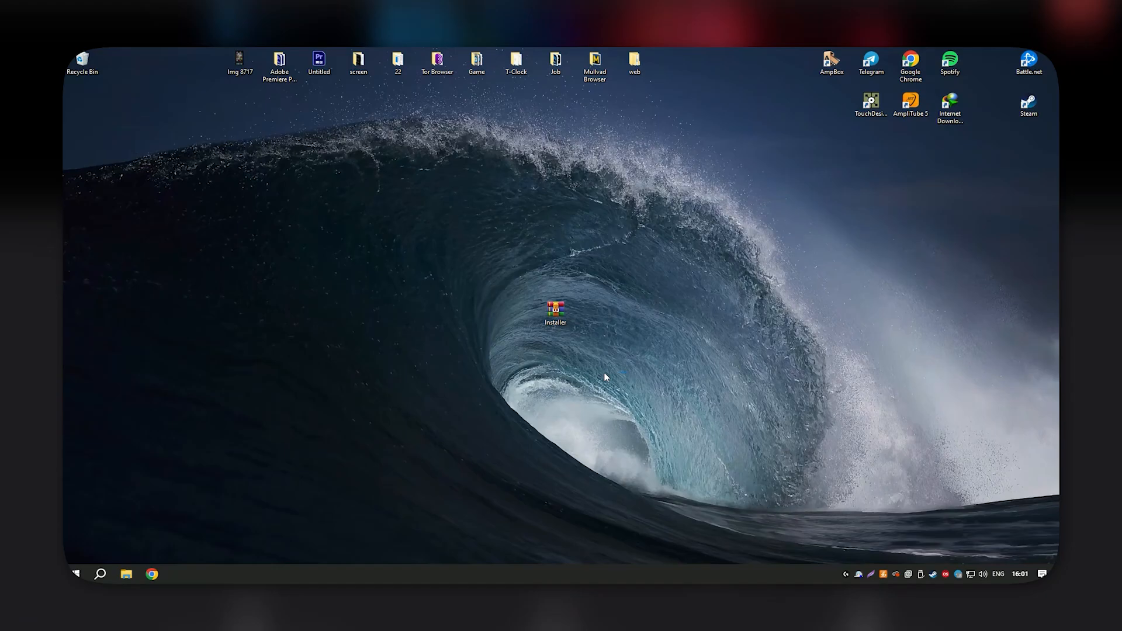
- Open Installer.rar from the desktop in WinRAR, reaching its password prompt
left_click(556, 312)
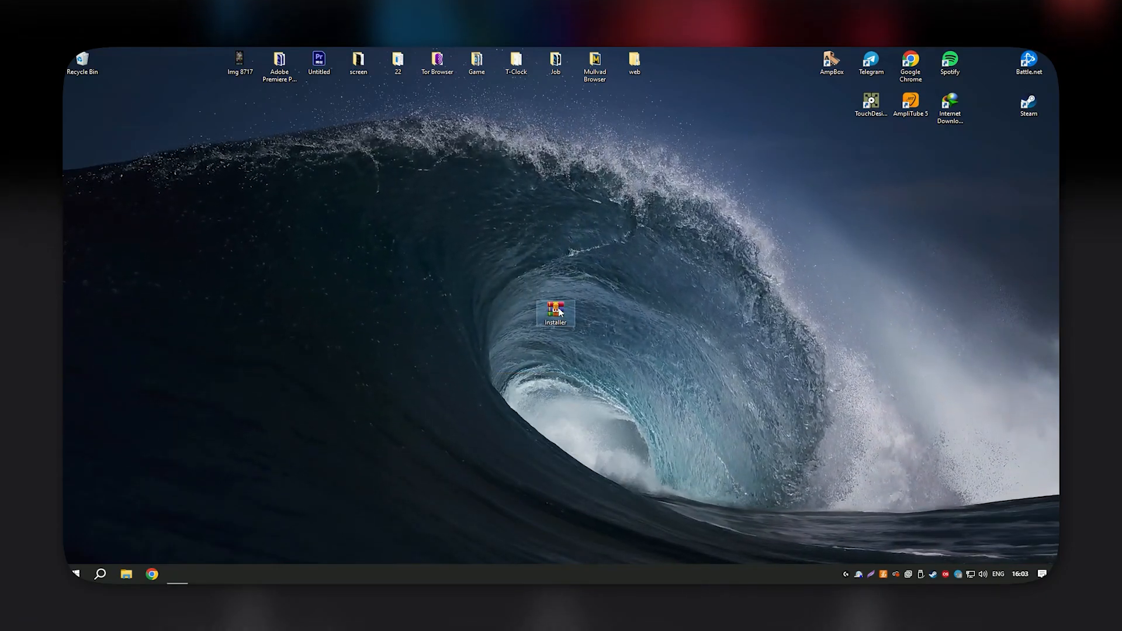
double_click(555, 311)
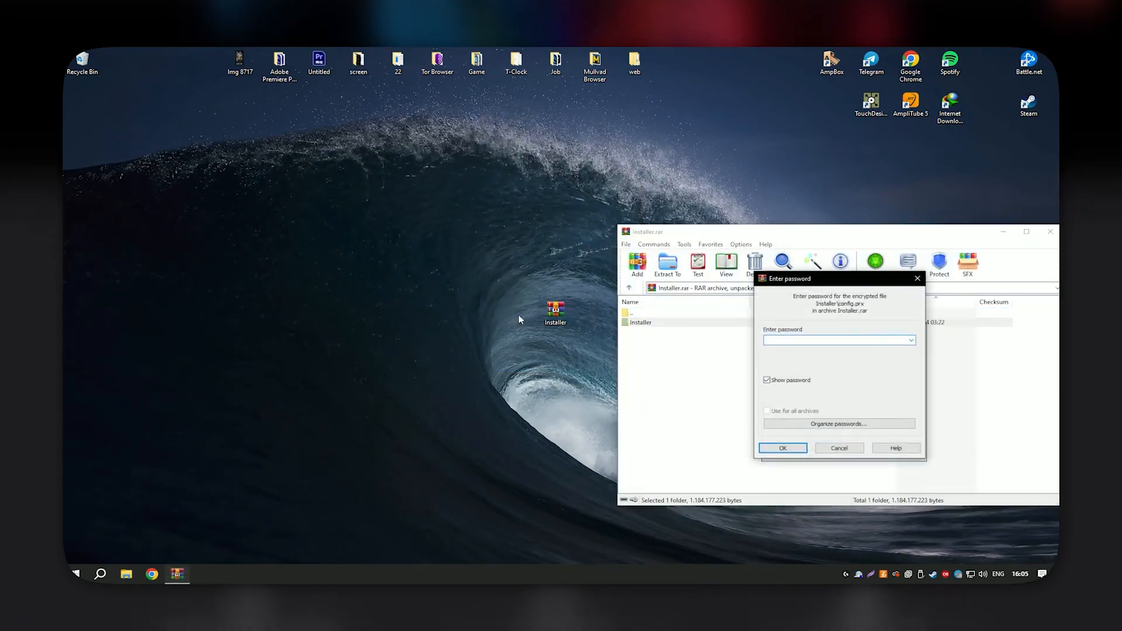
- Confirm the archive password, extract the Installer folder to the desktop, and close WinRAR
left_click(782, 448)
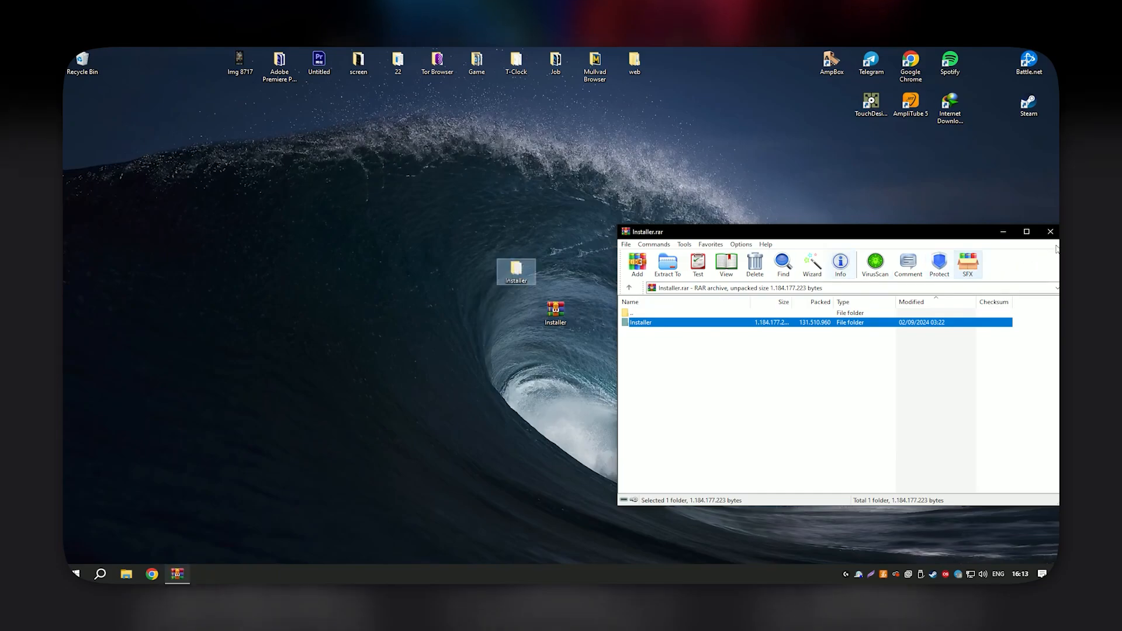
left_click(1050, 231)
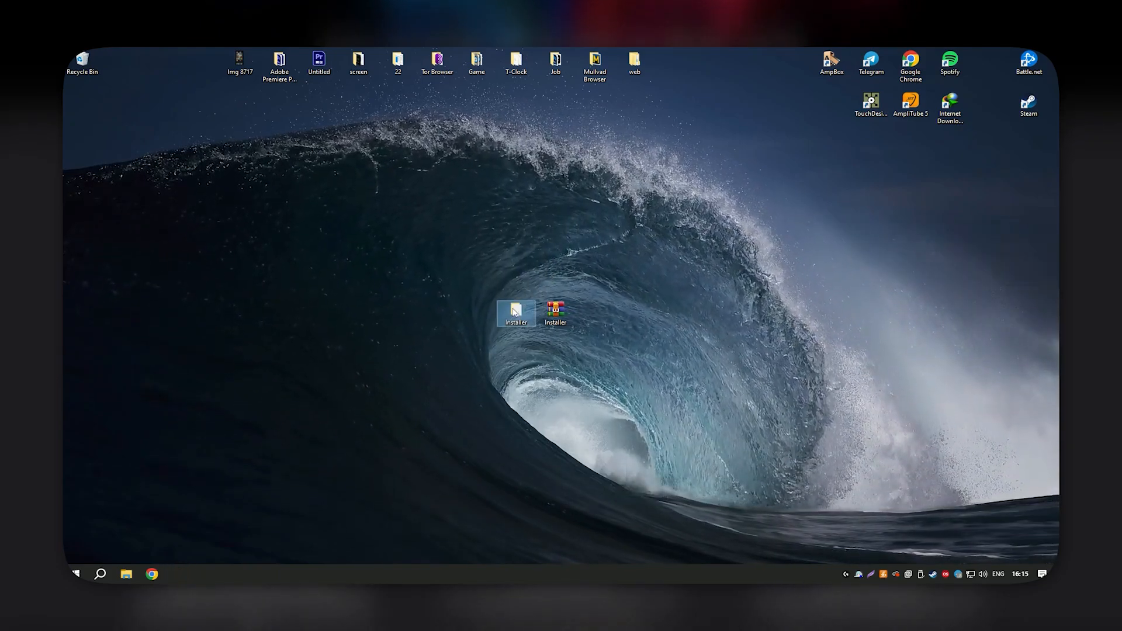